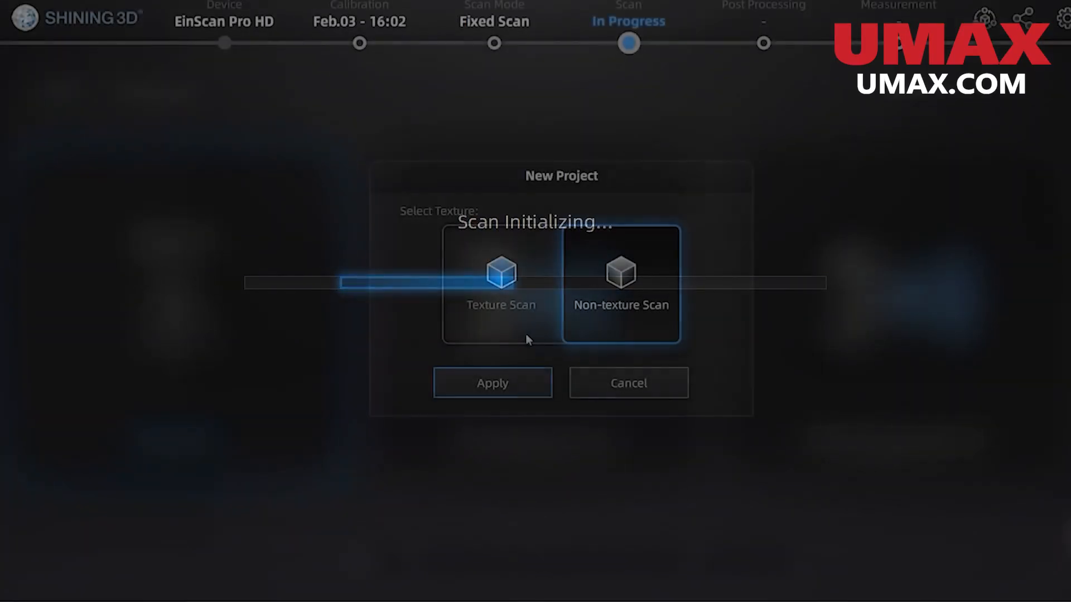
Choose the texture option in the New Project dialog and apply it.
click(492, 382)
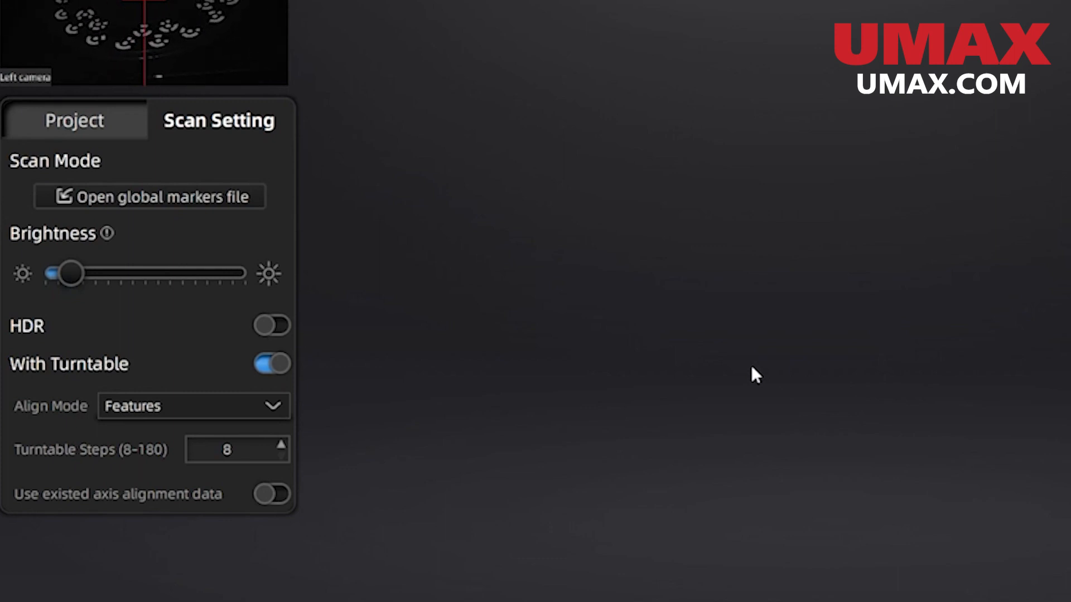
click(271, 326)
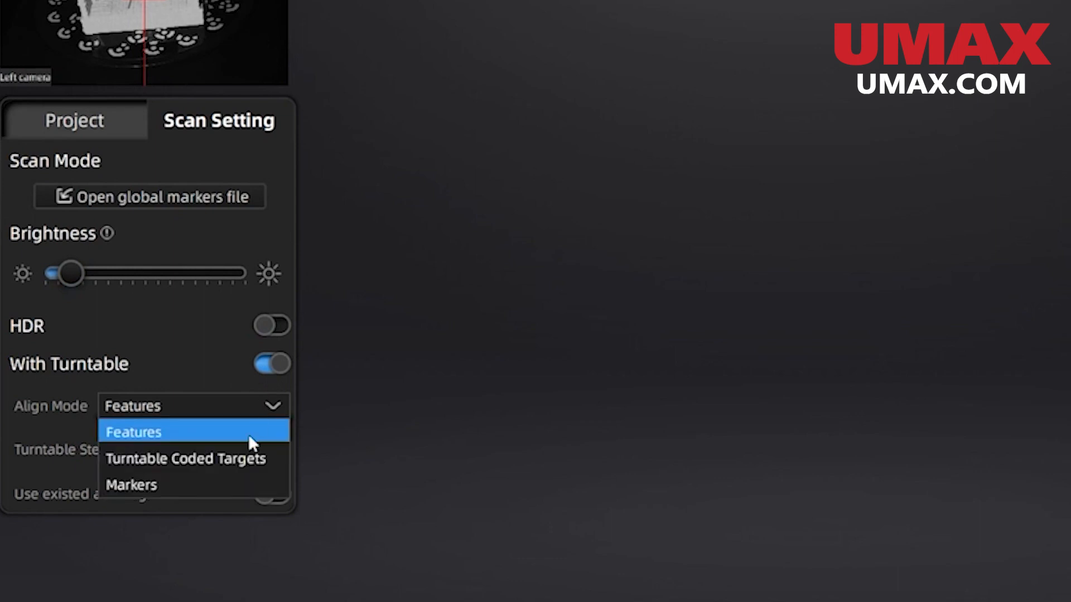
click(134, 432)
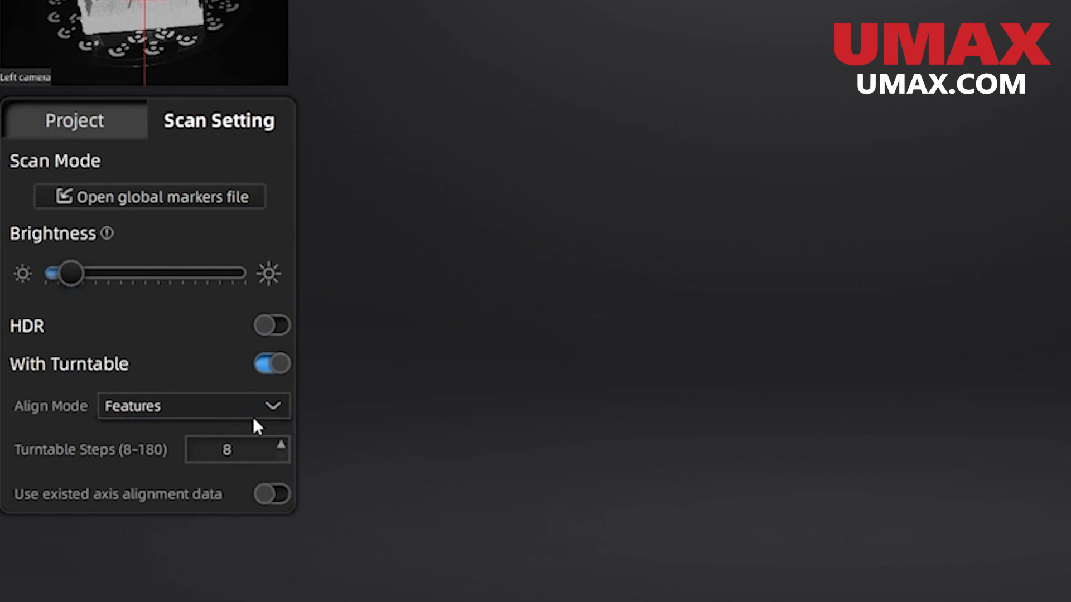
mouse_move(314, 485)
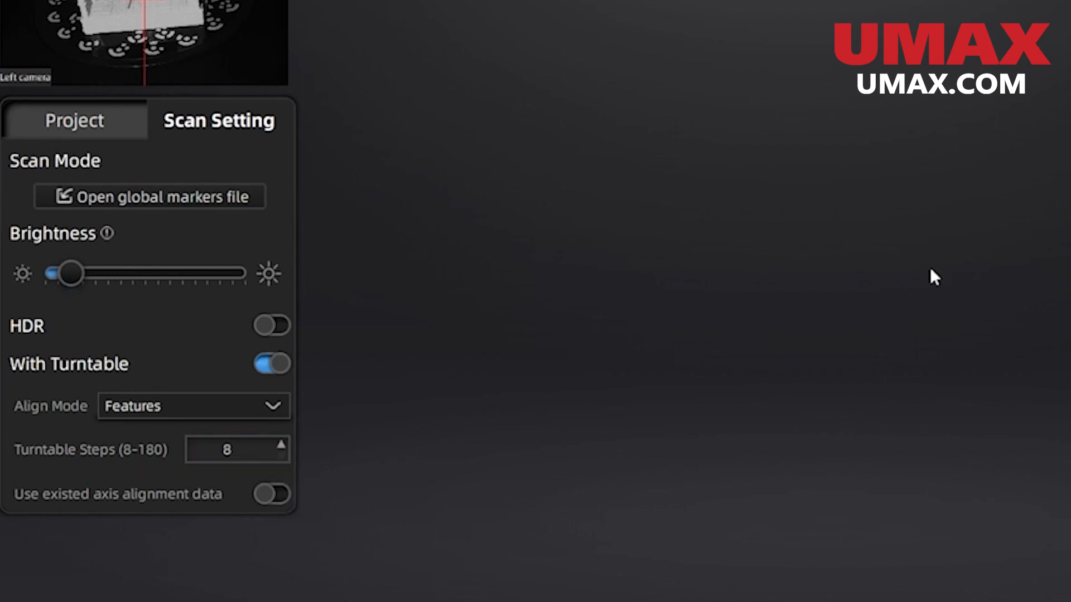
mouse_move(577, 416)
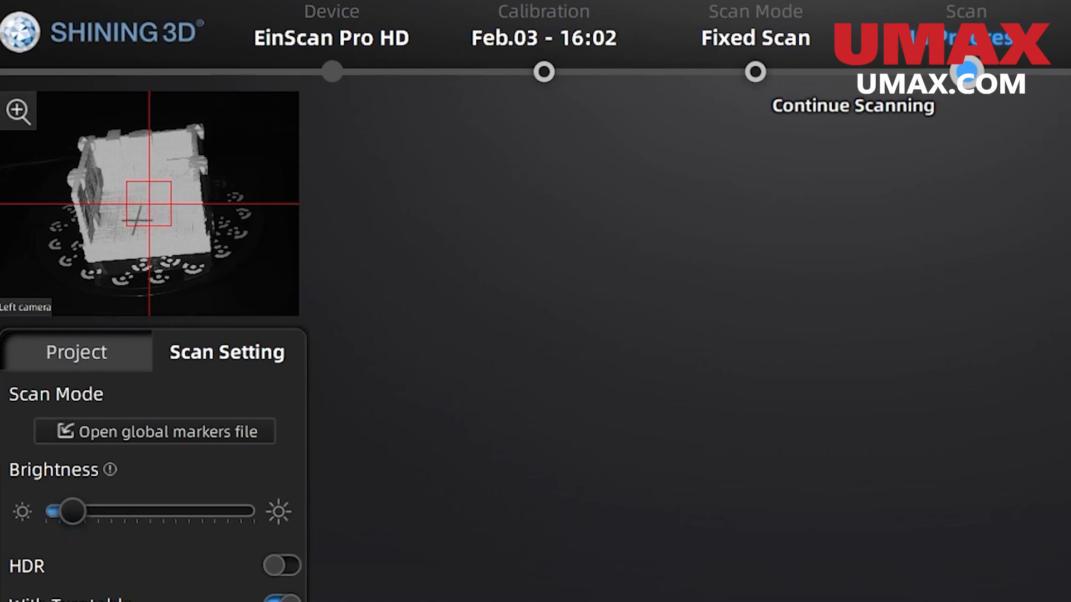
mouse_move(1058, 486)
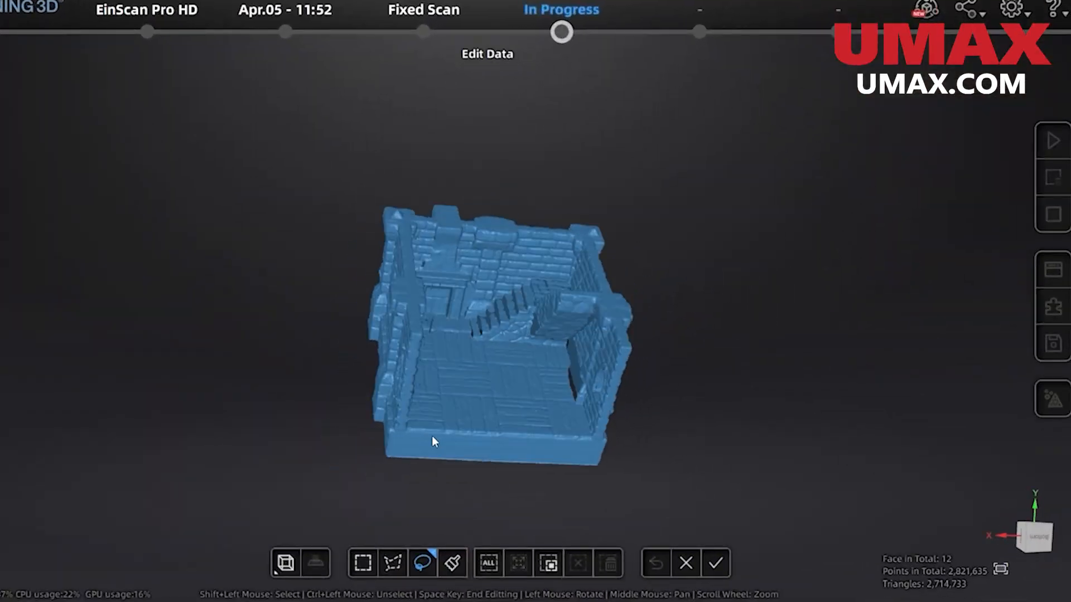
Finish Edit Data, run a second turntable scan of the repositioned building, and pause it.
click(716, 563)
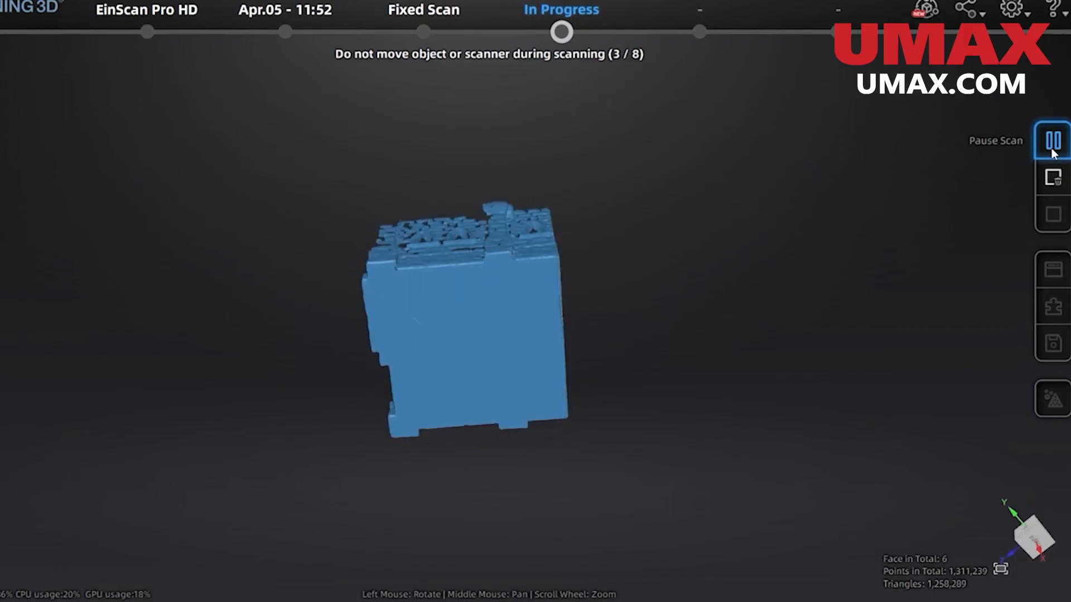
click(1051, 142)
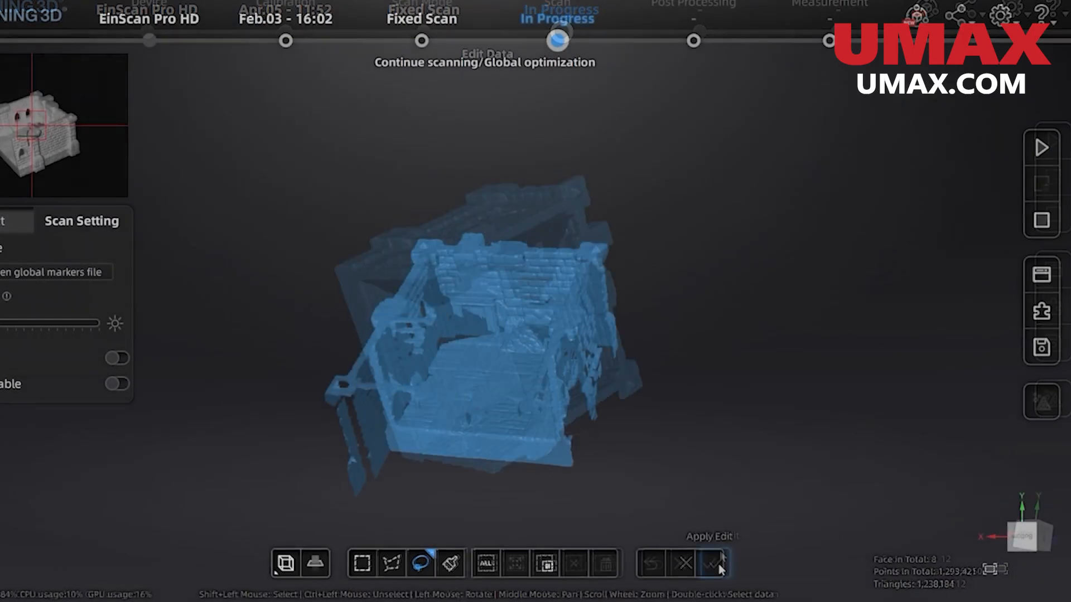
Apply the edits, enter Alignment By Manual with Group1 fixed and Project_scan_9 floating.
click(715, 564)
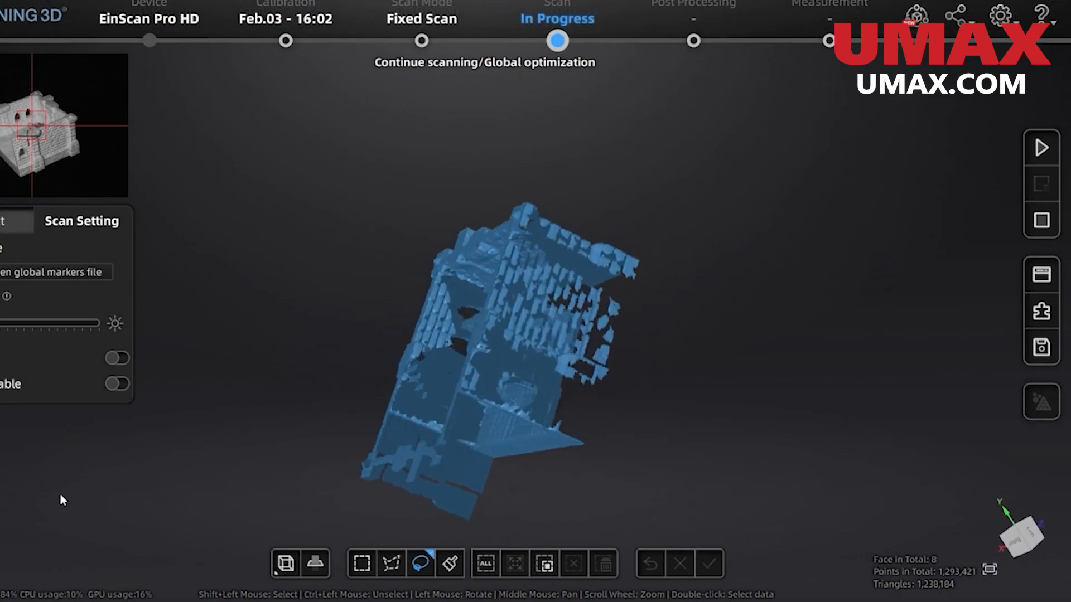
click(548, 561)
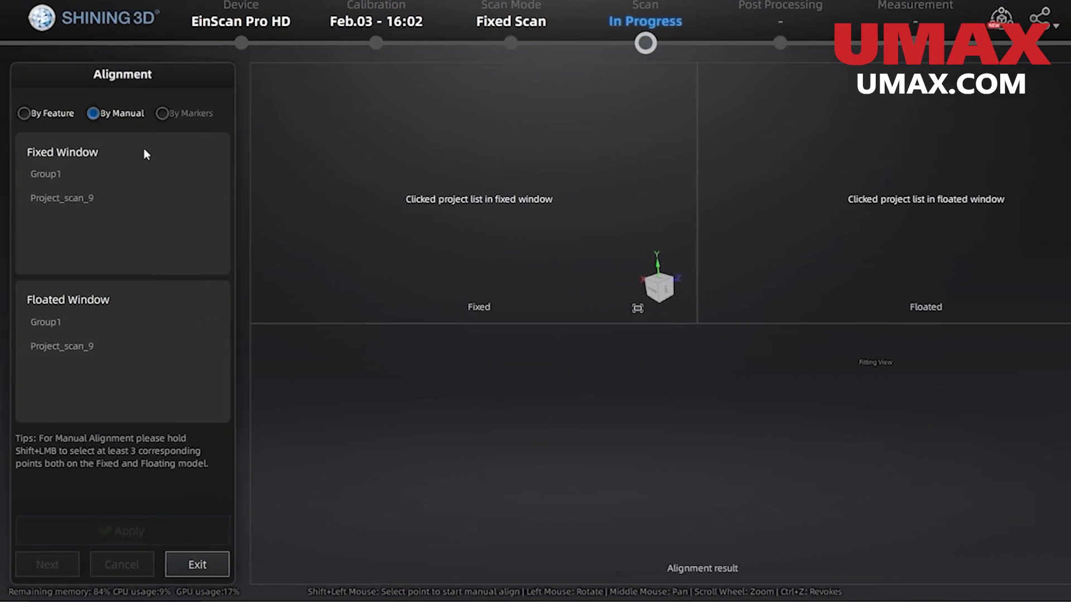
click(62, 346)
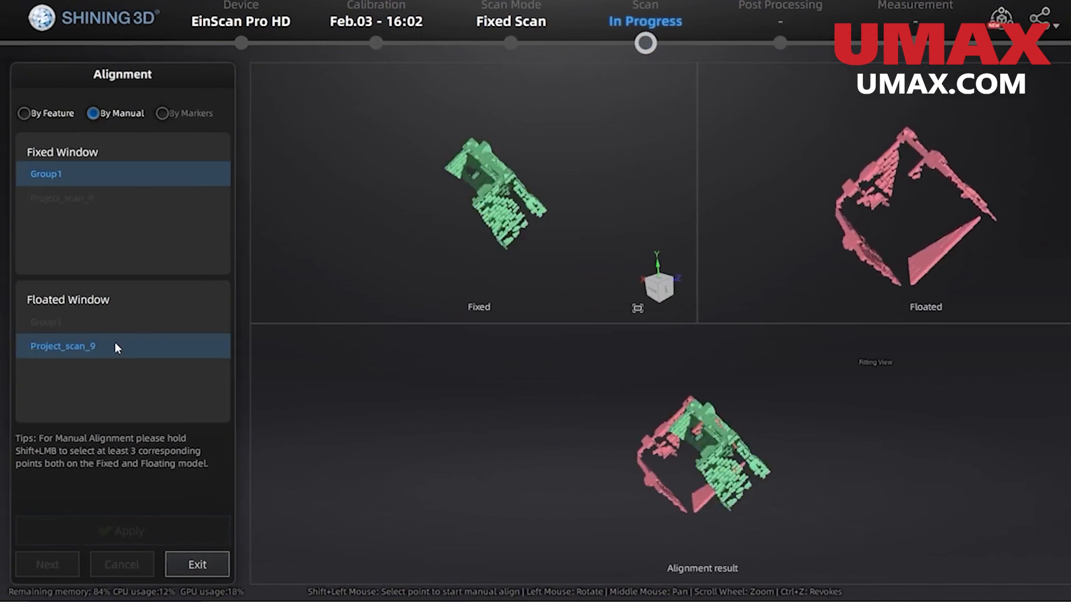